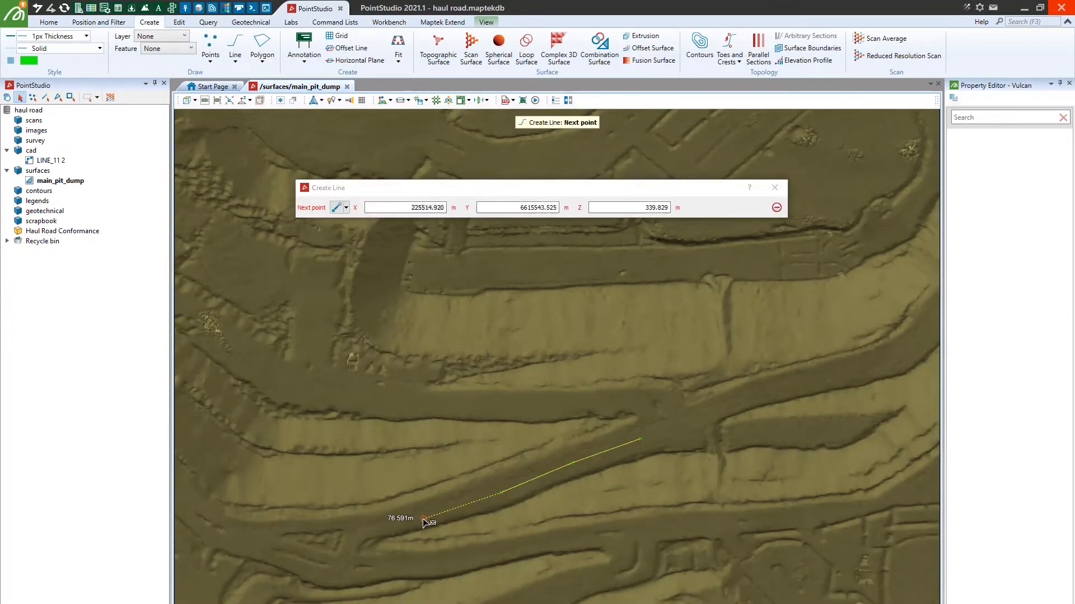
# Step: Place the final point of the haul road centreline on main_pit_dump
pyautogui.click(773, 188)
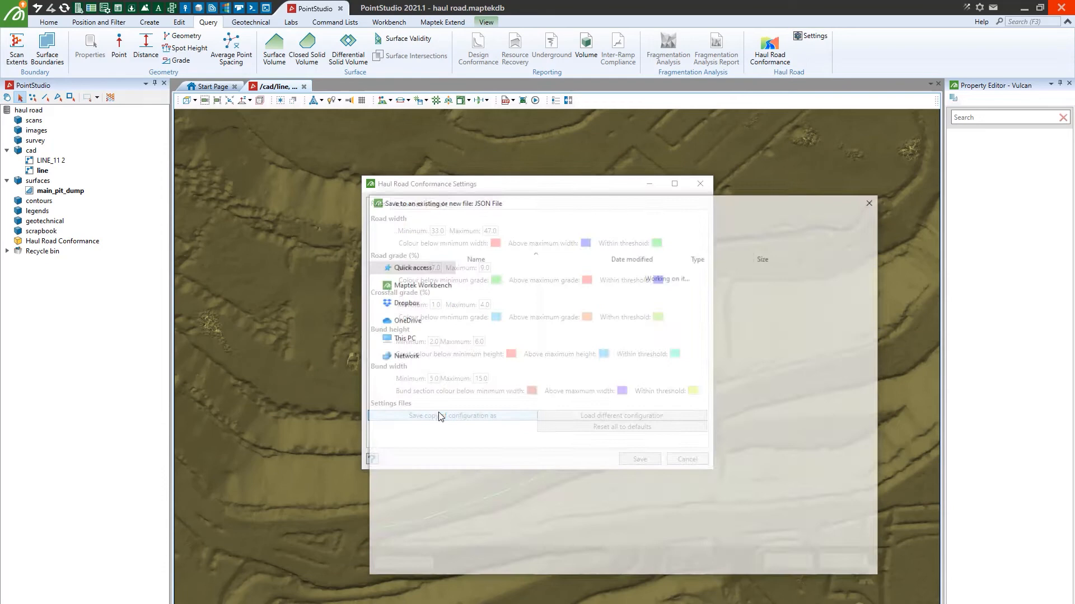
# Step: Save the conformance configuration as in_pithaul.json and confirm the settings
pyautogui.click(452, 416)
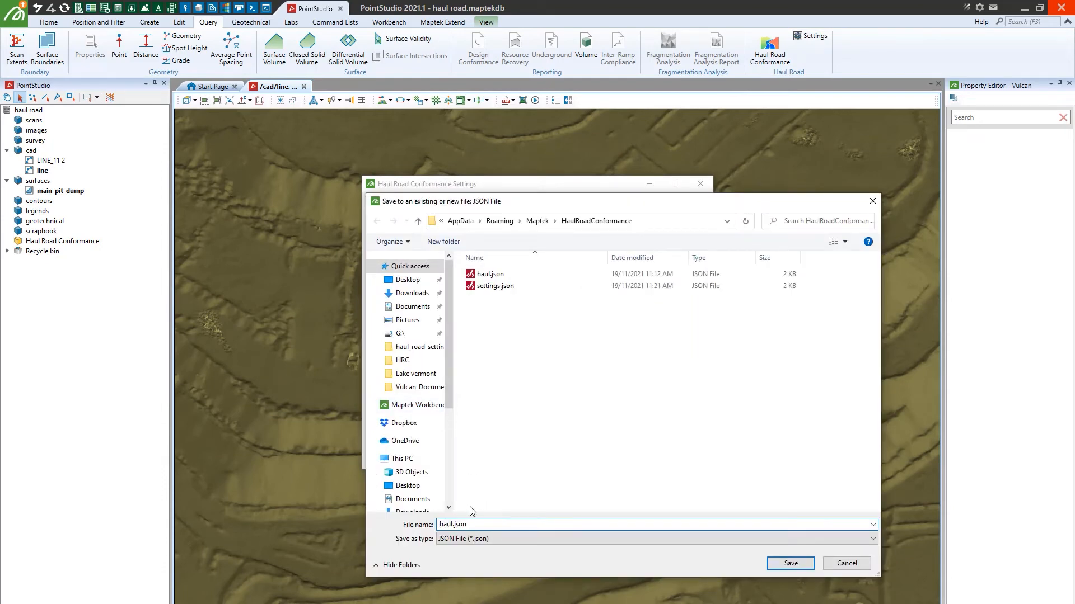
pyautogui.write('in_pithaul.json')
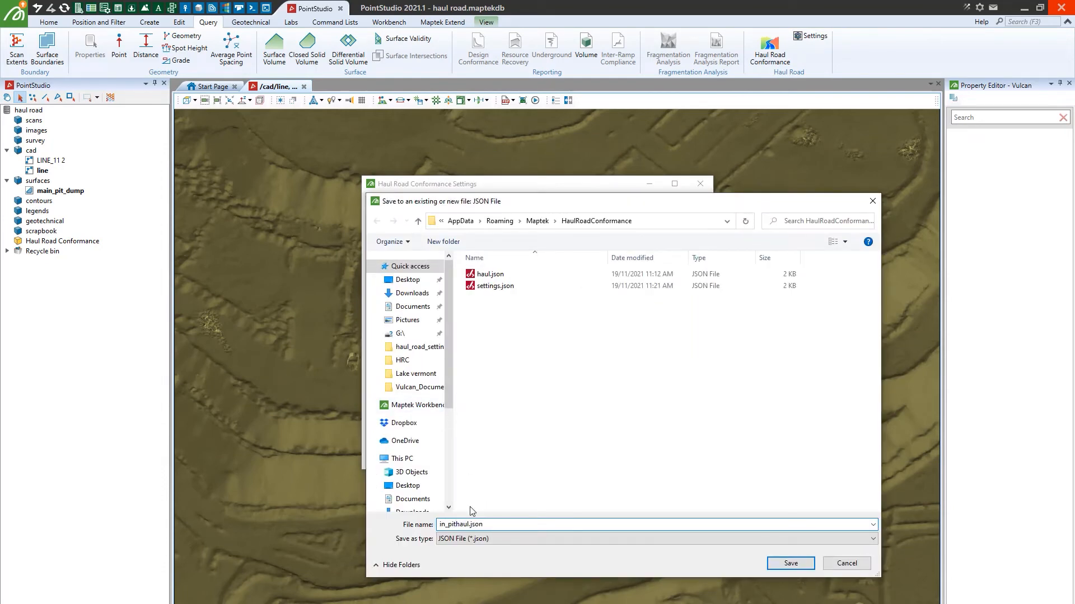
pyautogui.click(790, 563)
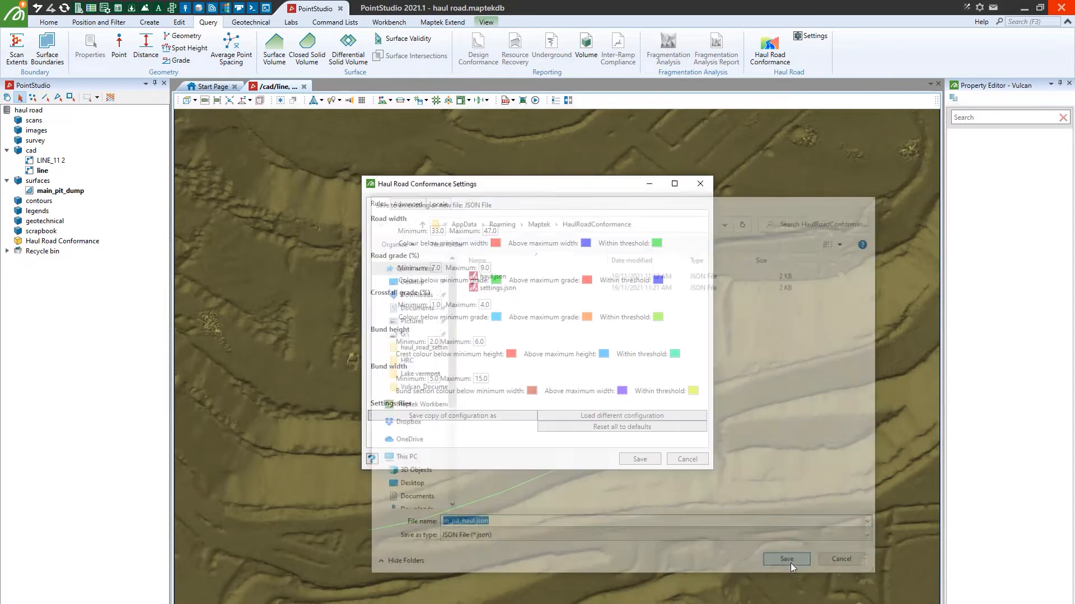
pyautogui.click(786, 558)
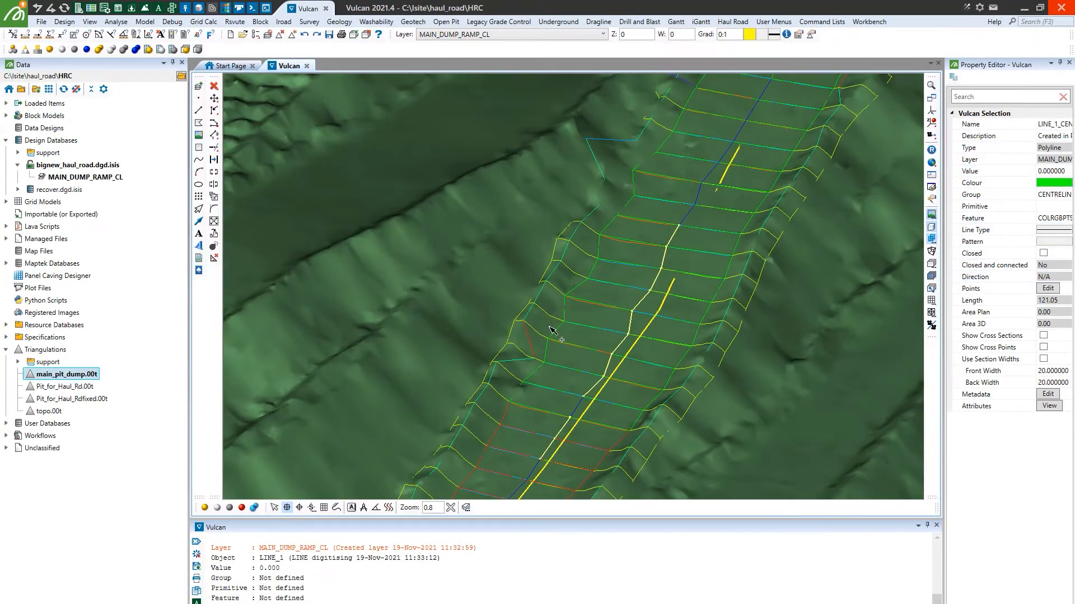
# Step: Select the right-side toe string (253.45 m) of MAIN_DUMP_RAMP_CL to inspect its properties
pyautogui.click(549, 353)
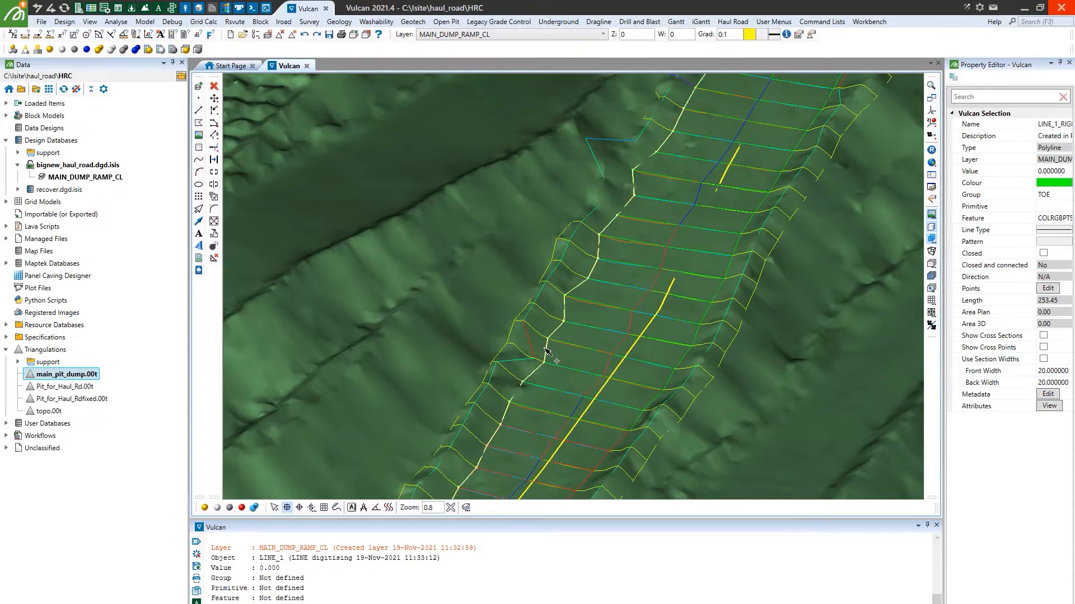
pyautogui.moveTo(880, 248)
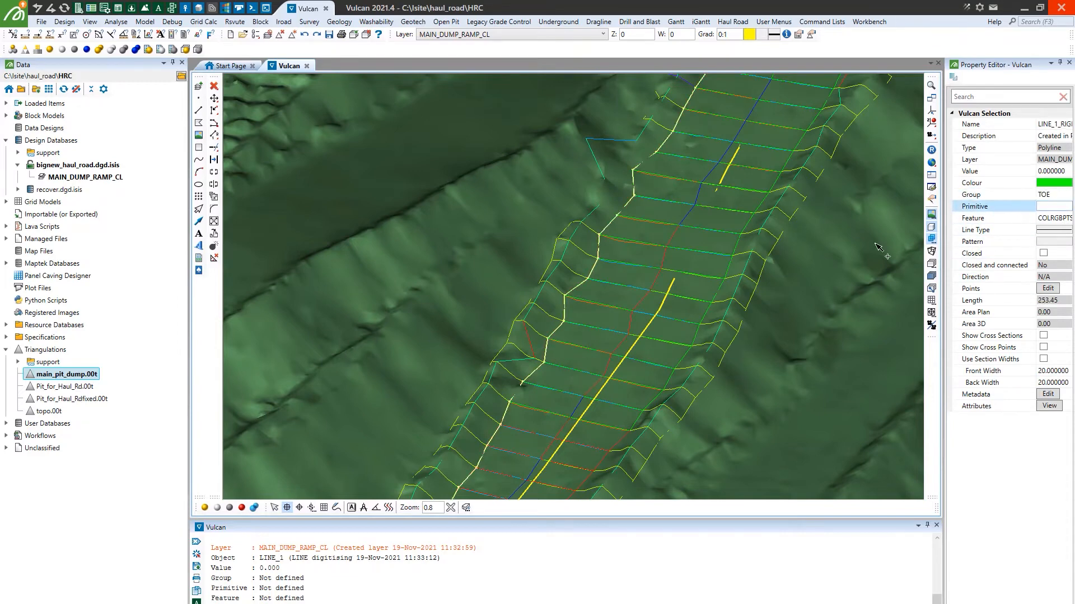